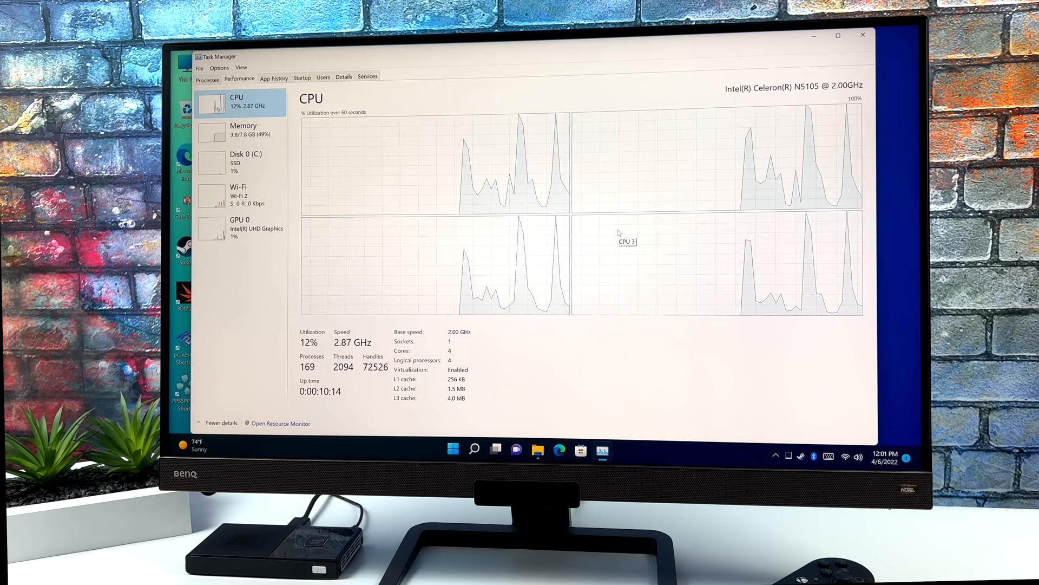
- Show the GPU graphs, then the memory page reading 3.7 of 7.8 GB at 2933 MHz
left_click(240, 229)
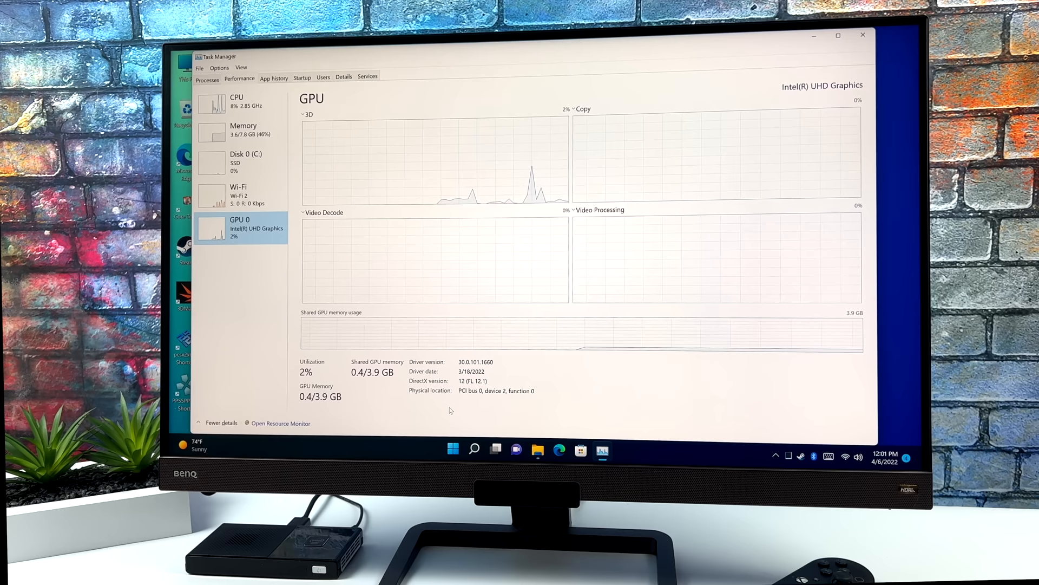
left_click(242, 128)
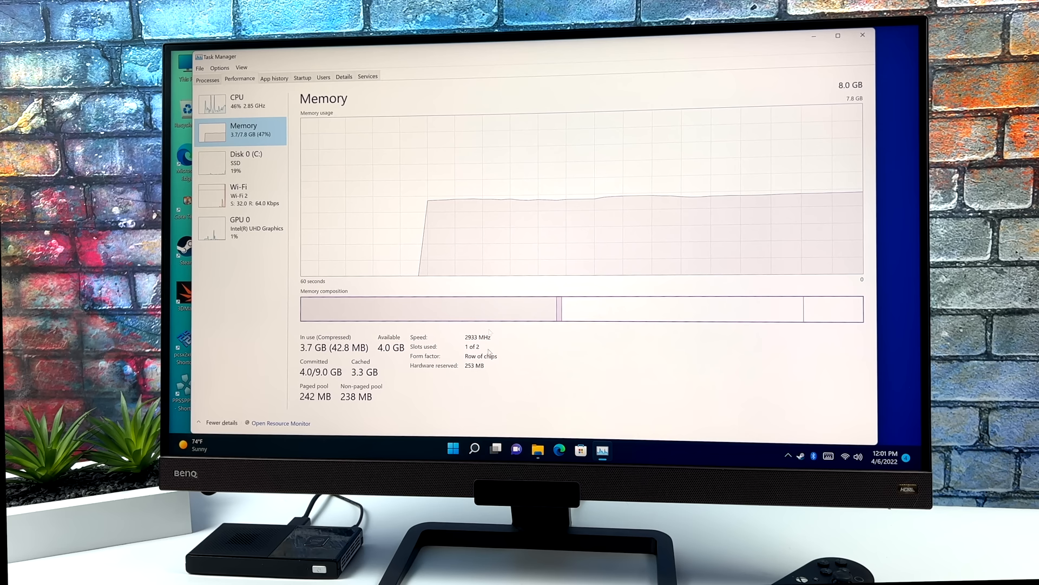
left_click(222, 423)
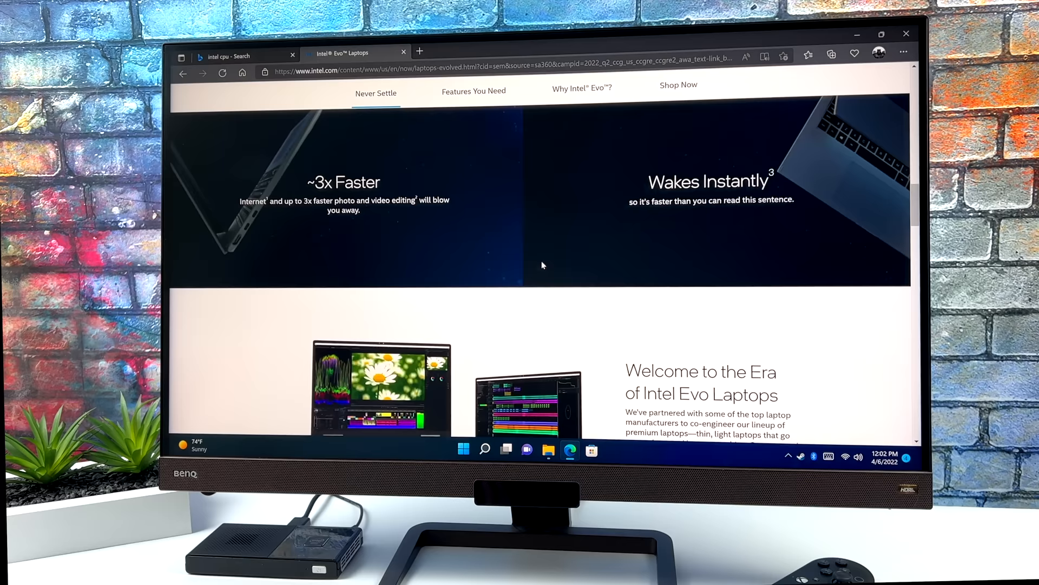
- Browse the Intel Evo and Dell XPS 13 pages, then switch to the Intel Core X-Series tab
scroll("down", 3)
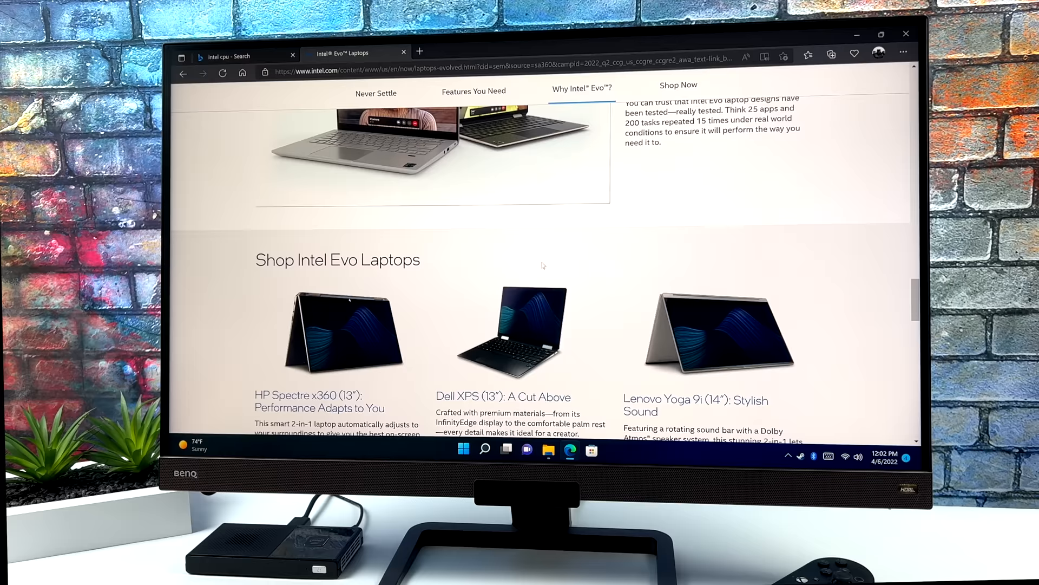
scroll("up", 3)
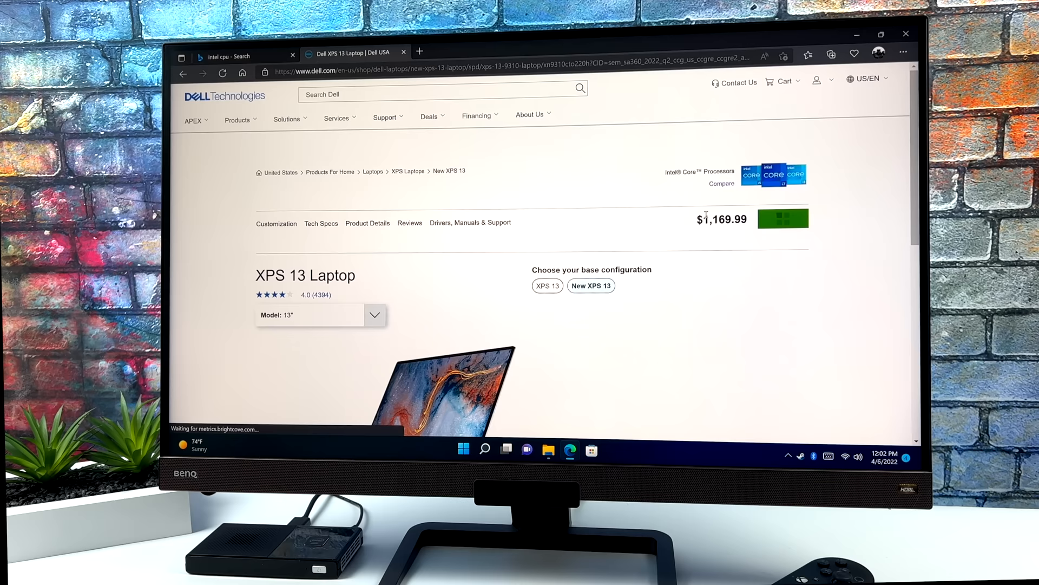
scroll("down", 3)
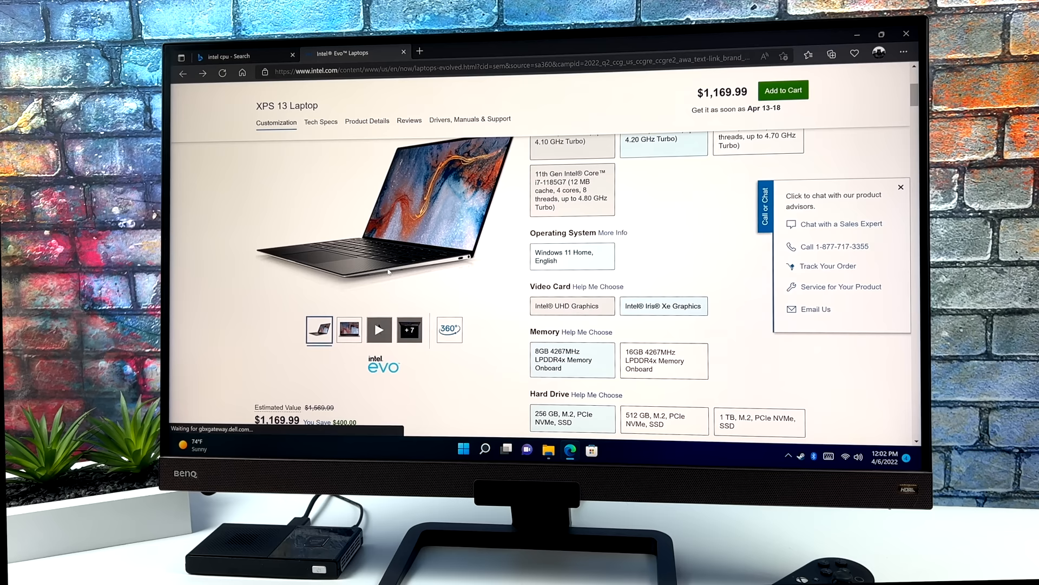
left_click(235, 55)
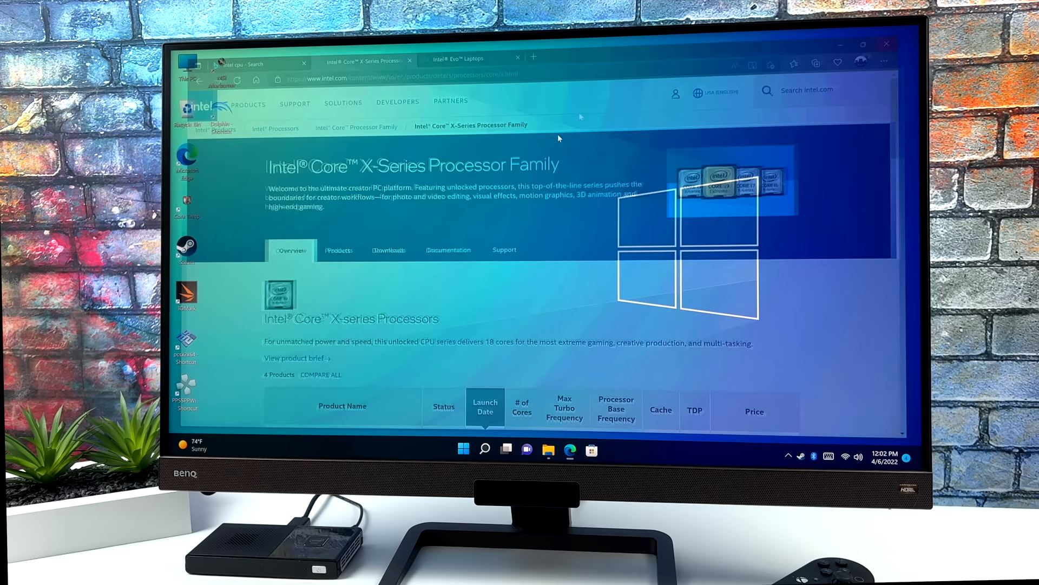
- Bring up the desktop context menu over the wallpaper and dismiss it
right_click(468, 262)
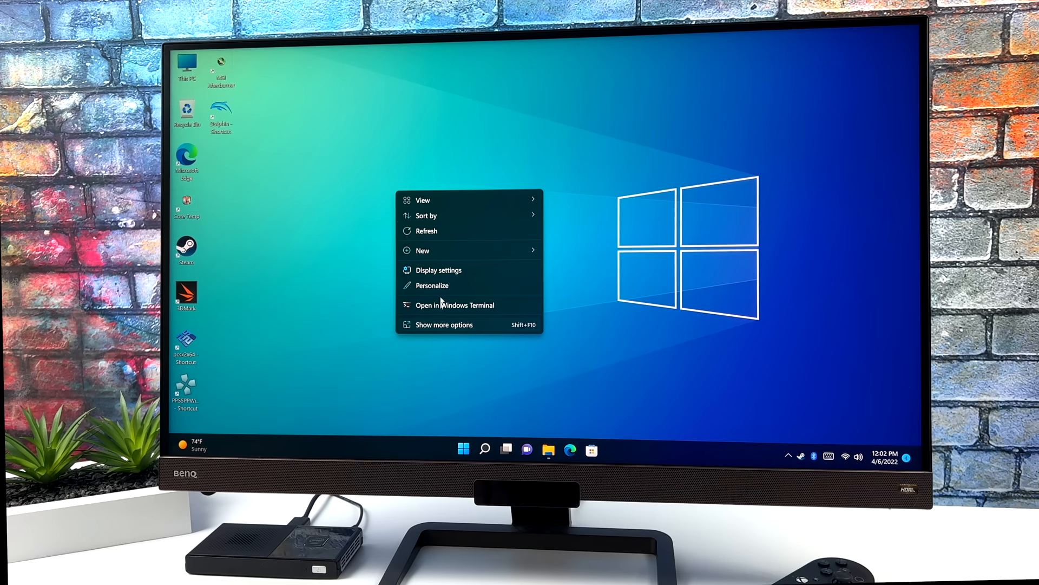
left_click(438, 270)
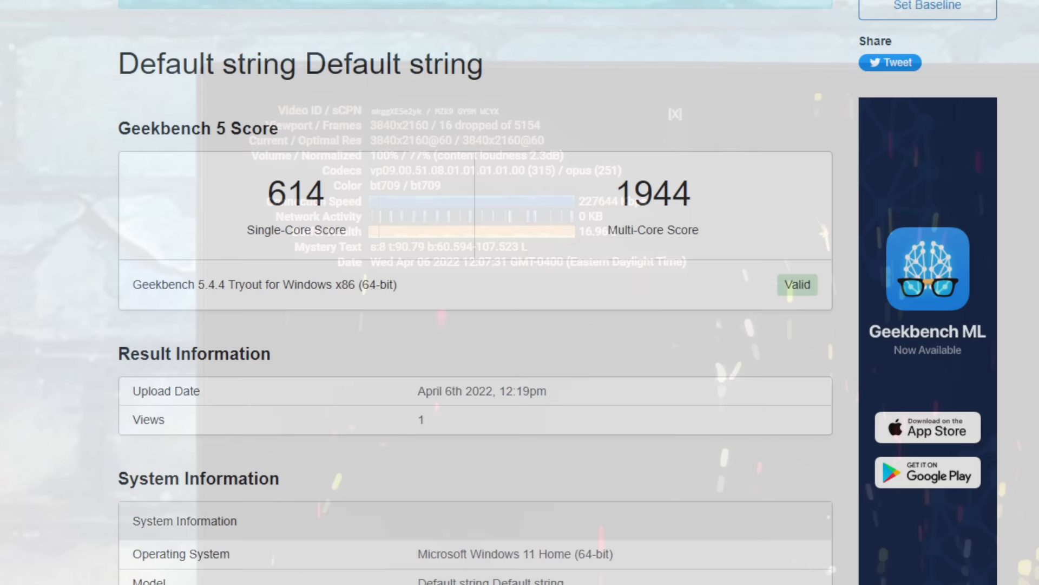
- Show the Geekbench 5 result page with 614 single-core and 1944 multi-core scores
left_click(675, 113)
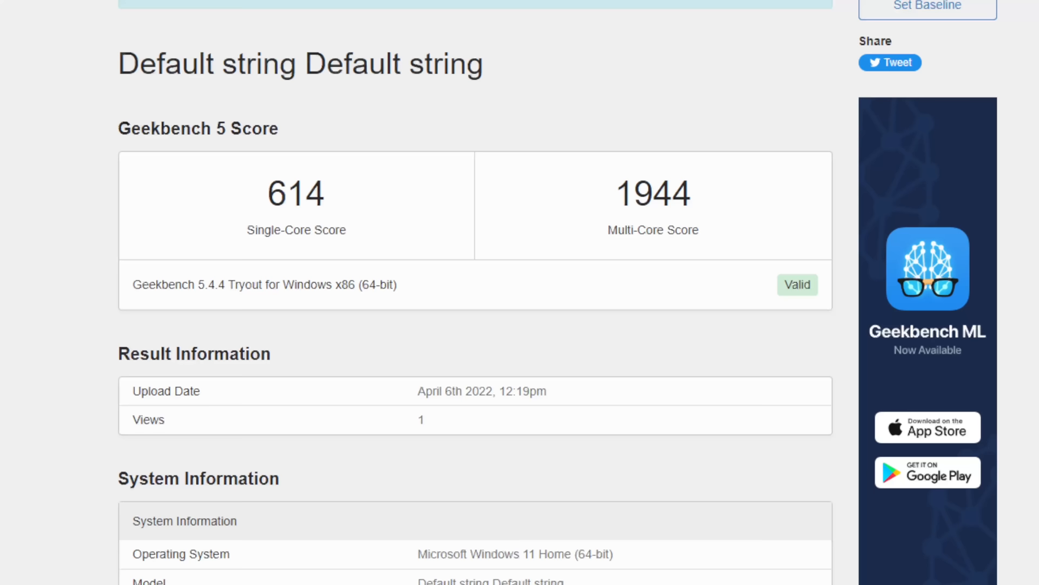